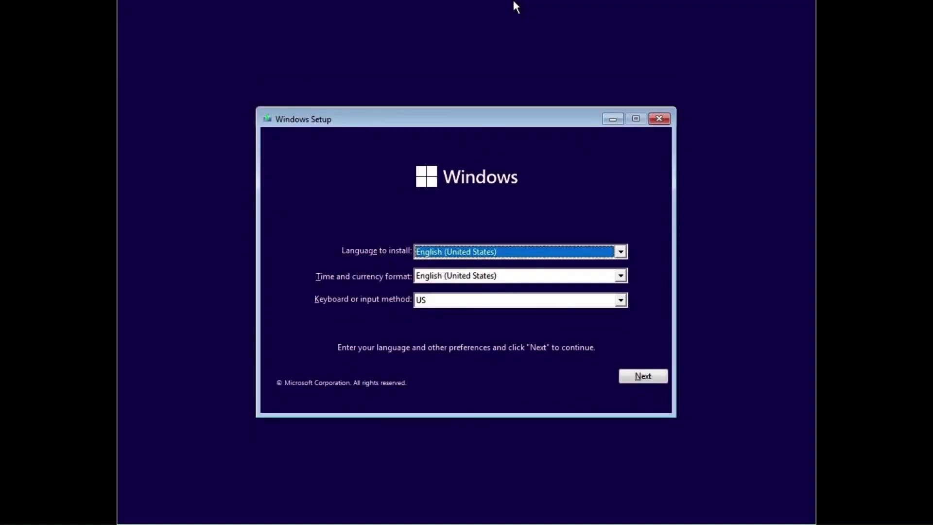
- Accept the default English (United States) language settings and continue without a product key
{"action": "left_click", "coordinate": [643, 375]}
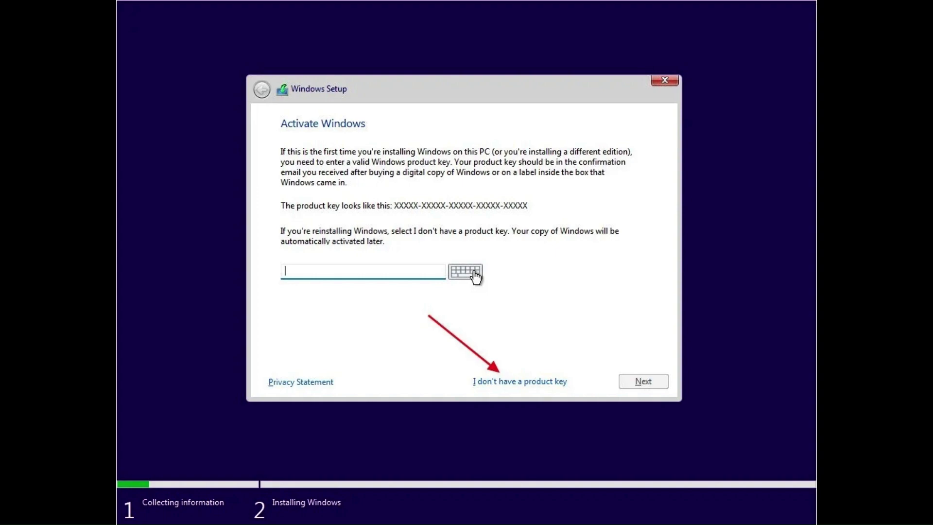
{"action": "left_click", "coordinate": [519, 381]}
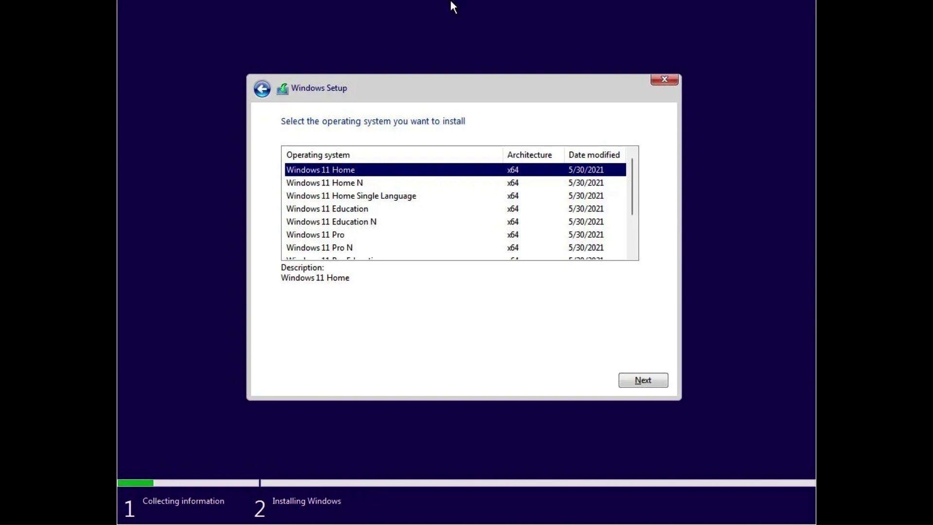
- Choose Windows 11 Home, a custom clean installation, and the 60 GB unallocated space on Drive 0
{"action": "left_click", "coordinate": [642, 380]}
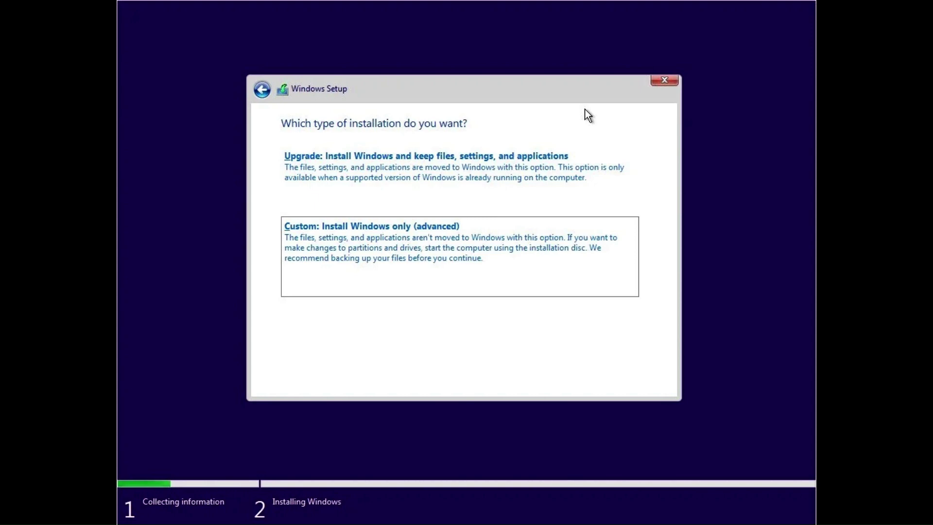
{"action": "left_click", "coordinate": [372, 226]}
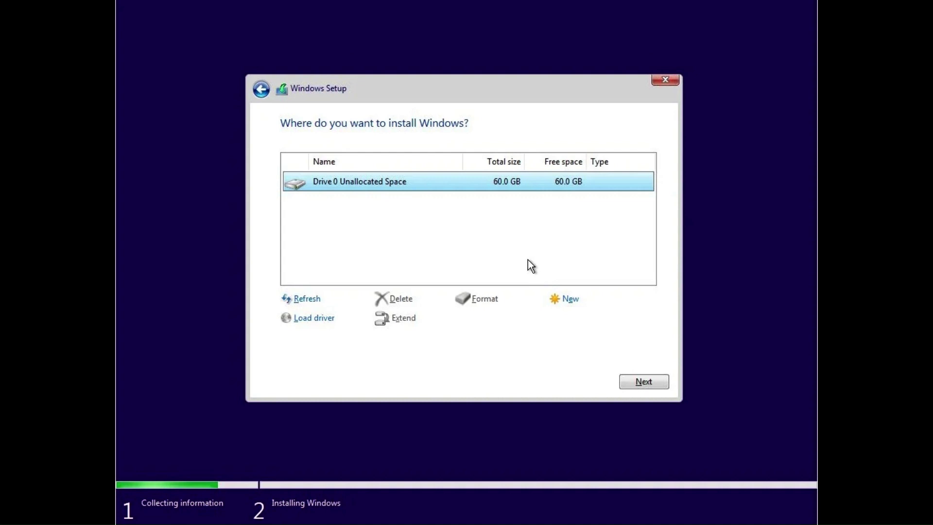
{"action": "left_click", "coordinate": [642, 381]}
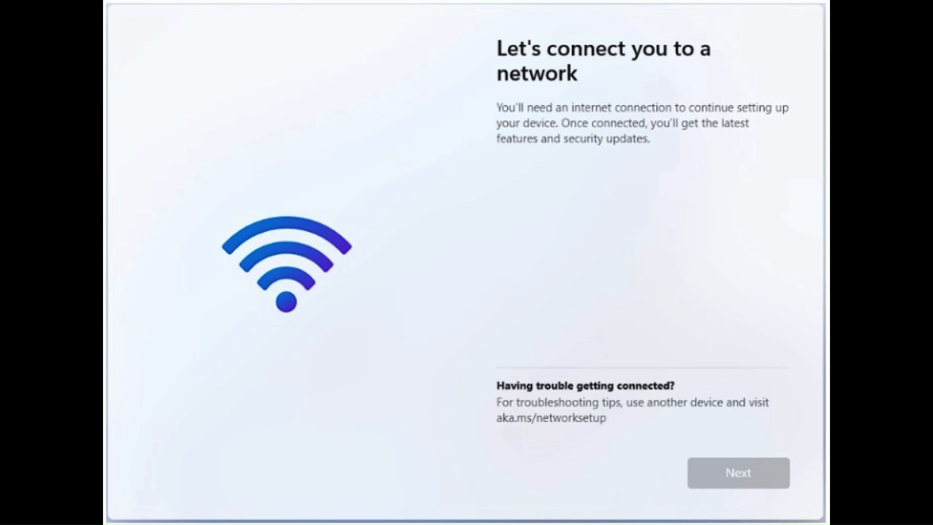
- Bring up a Command Prompt with Shift+F10 and enter the oobe\bypassnro command
{"action": "key", "text": "Shift+F10"}
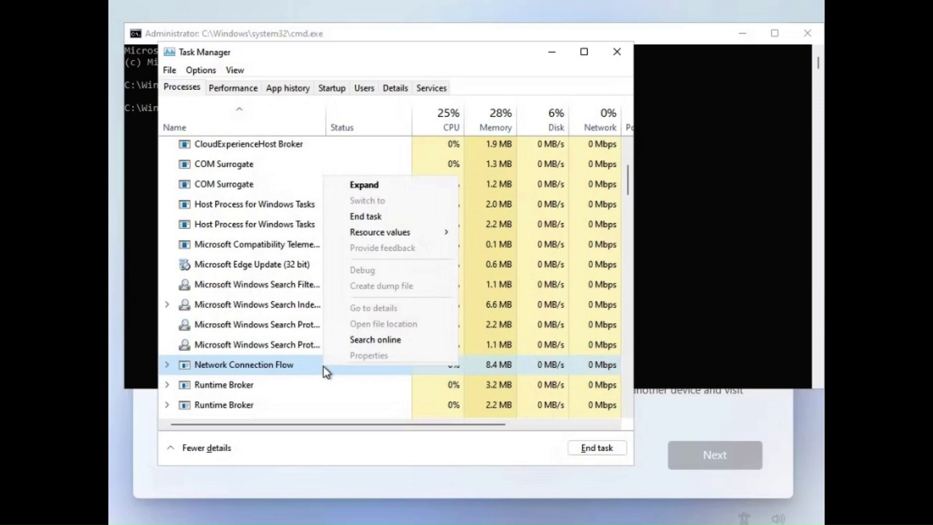
{"action": "type", "text": "oobe\\bypassnro"}
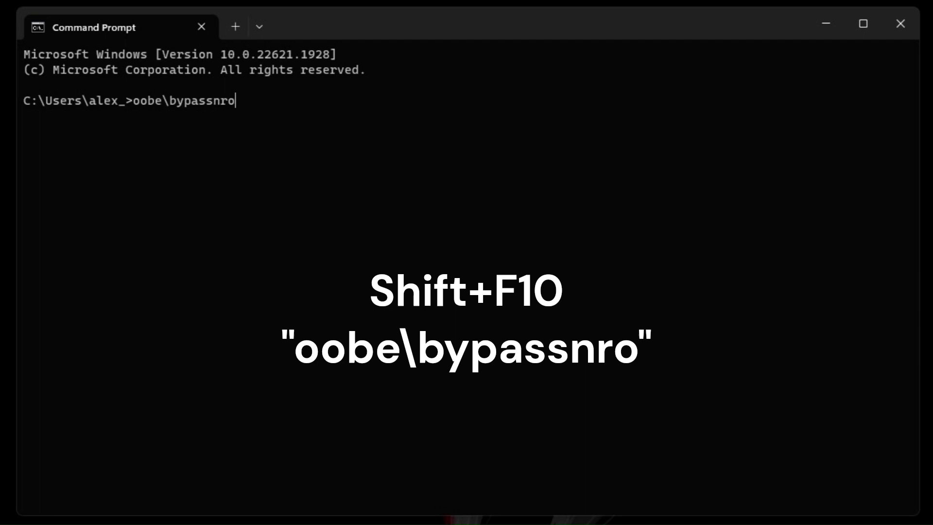
- Run oobe\bypassnro so setup restarts at the country or region screen
{"action": "key", "text": "Enter"}
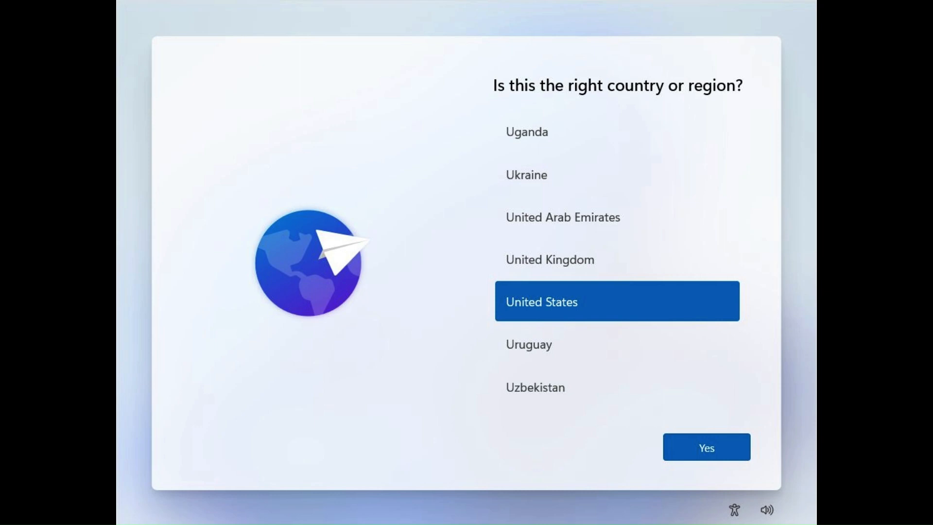
- Confirm United States as region and US keyboard, skipping a second keyboard layout
{"action": "left_click", "coordinate": [706, 447]}
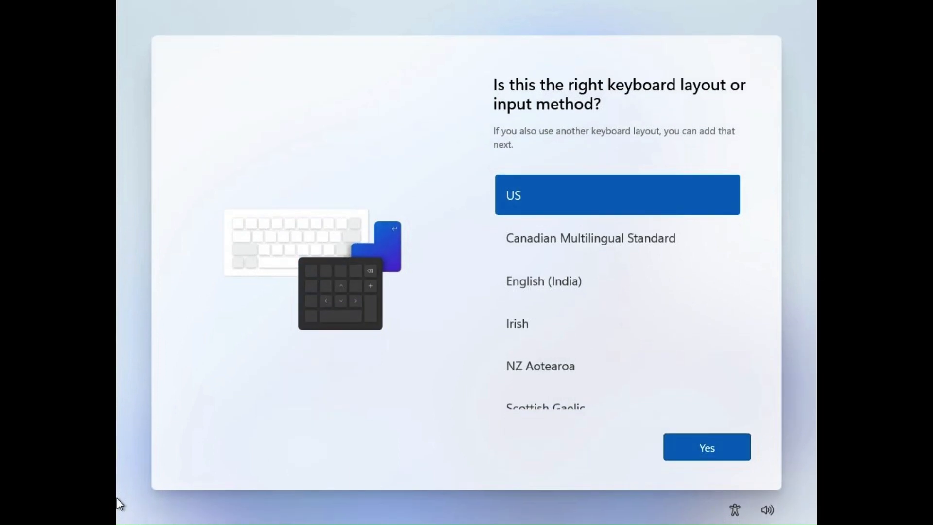
{"action": "left_click", "coordinate": [706, 447]}
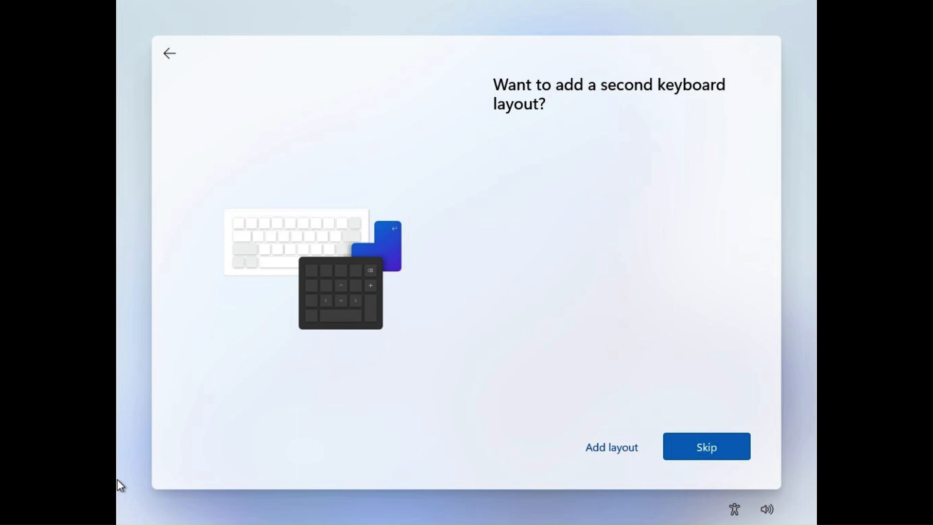
{"action": "left_click", "coordinate": [705, 447]}
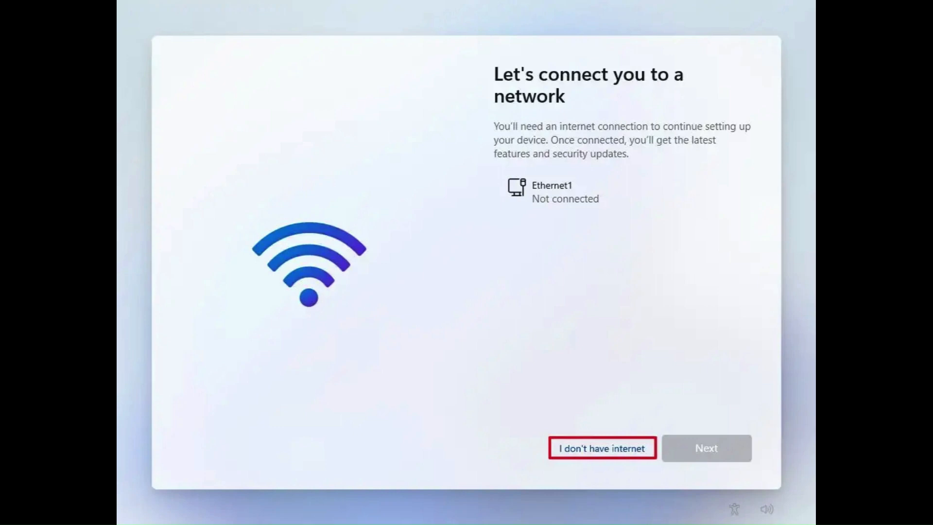
- Continue with limited setup without internet and move through the account name and password screens
{"action": "left_click", "coordinate": [602, 447]}
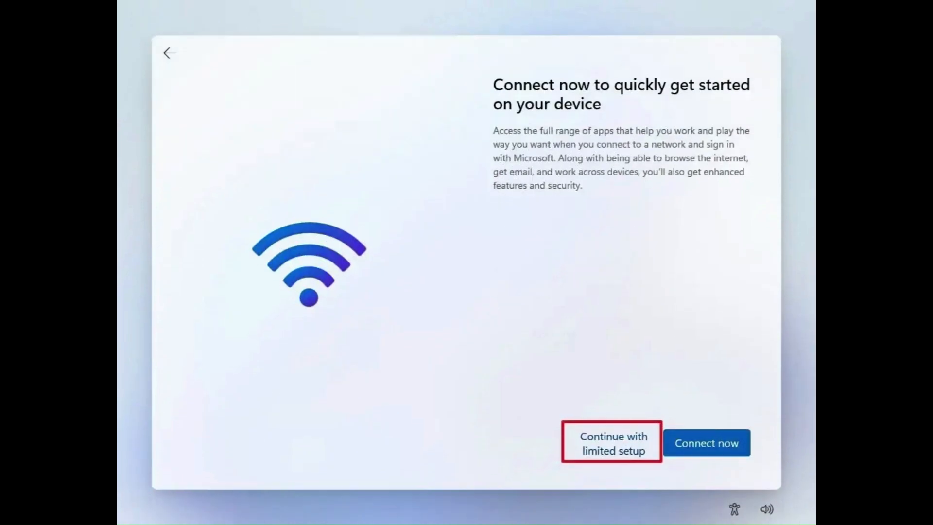
{"action": "left_click", "coordinate": [612, 443]}
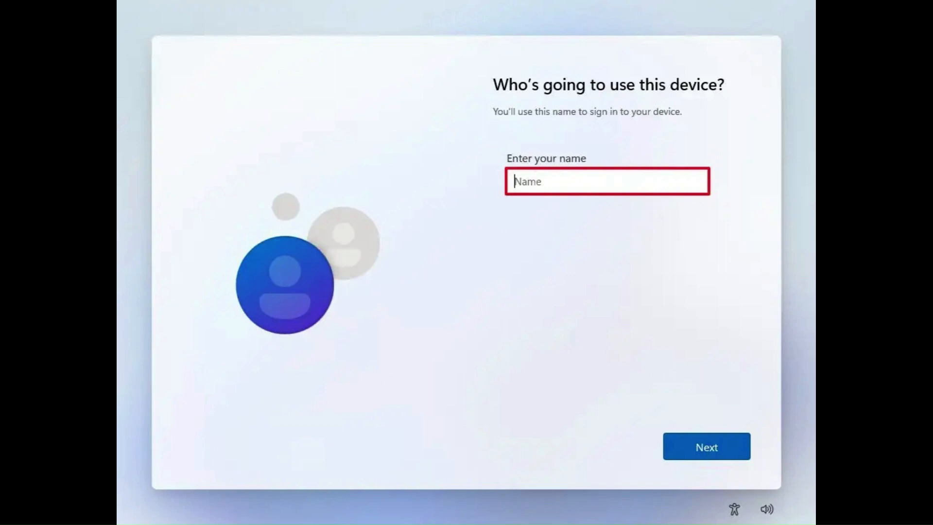
{"action": "left_click", "coordinate": [706, 446]}
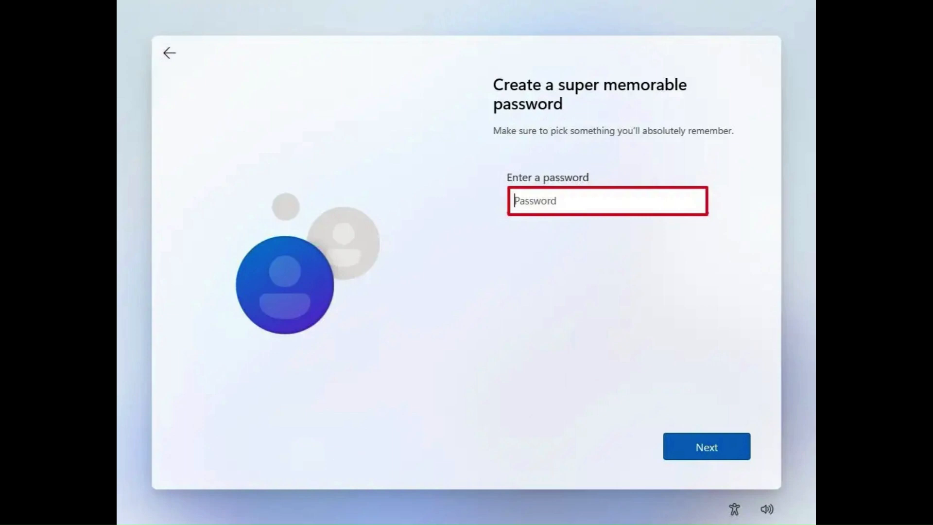
{"action": "left_click", "coordinate": [706, 446]}
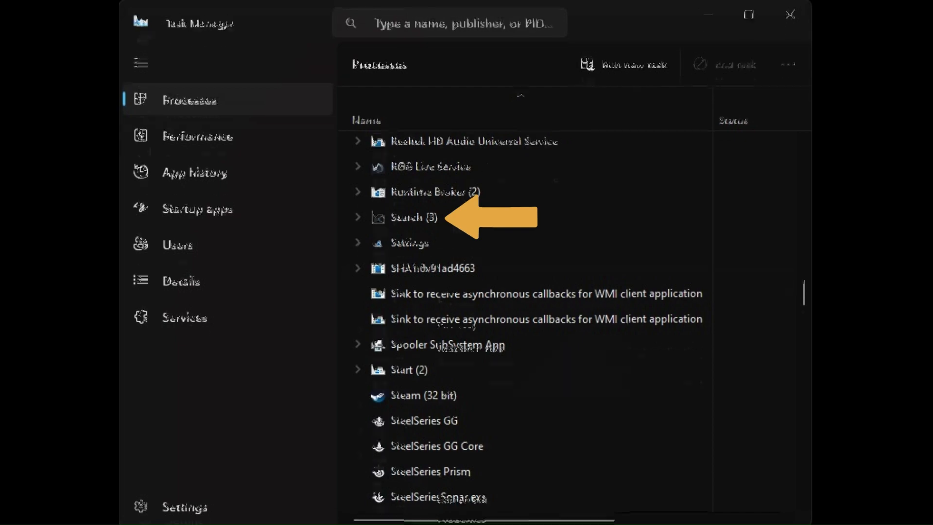
- Show the task actions for the Search (2) process, with End task available
{"action": "right_click", "coordinate": [413, 267]}
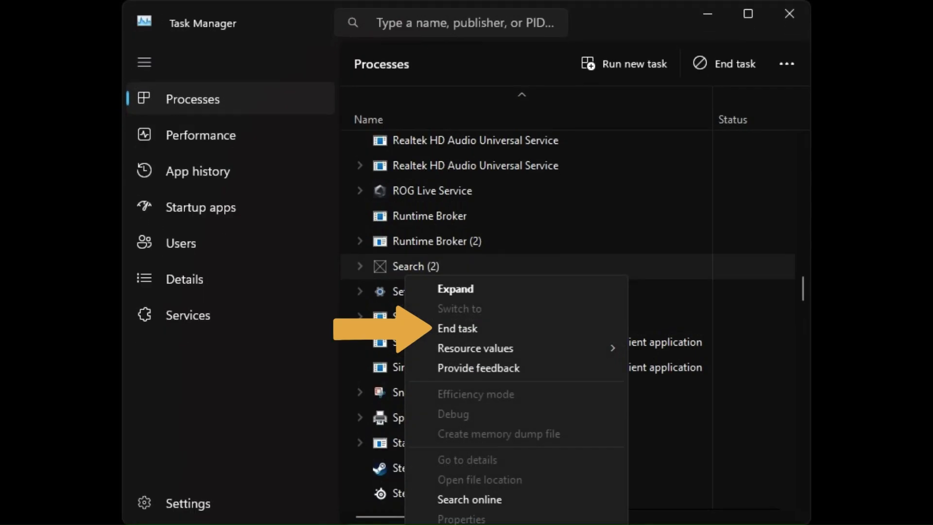